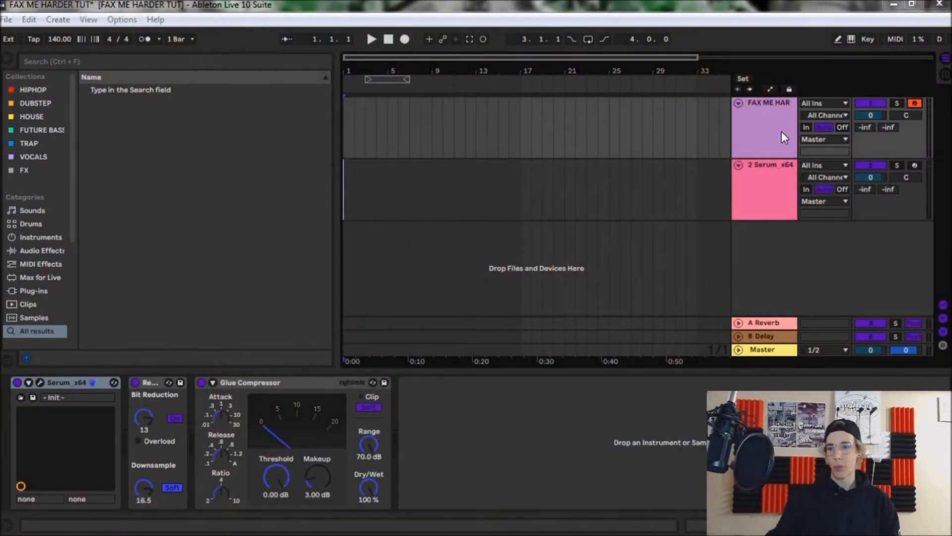
Show the Serum x64 plugin editor from the Serum track's device
click(764, 128)
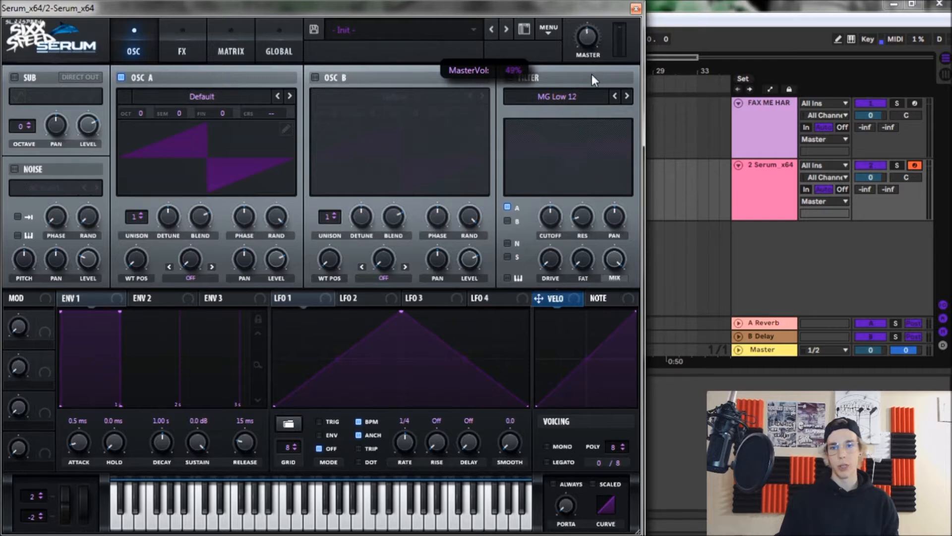
mouse_move(164, 106)
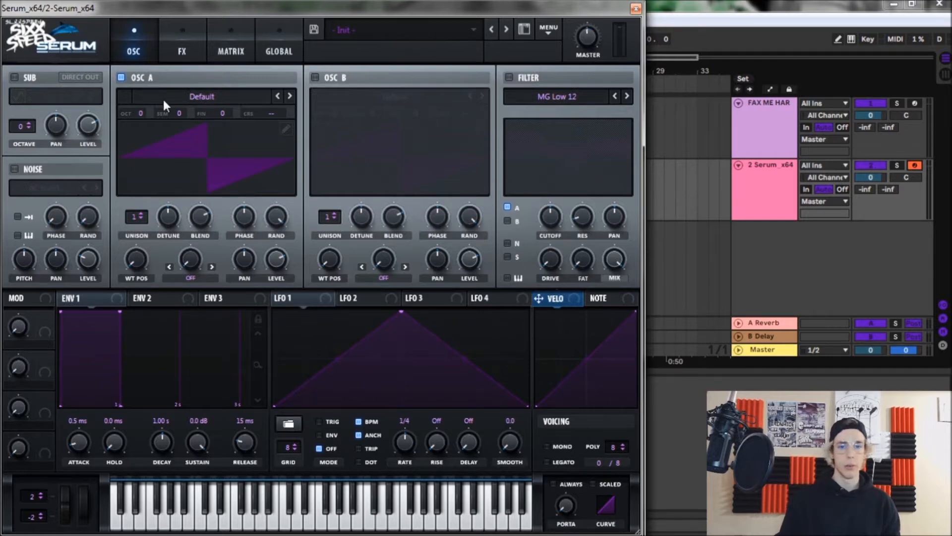
Load the Analog > Basic Shapes wavetable into oscillator A, giving a sine wave
click(201, 96)
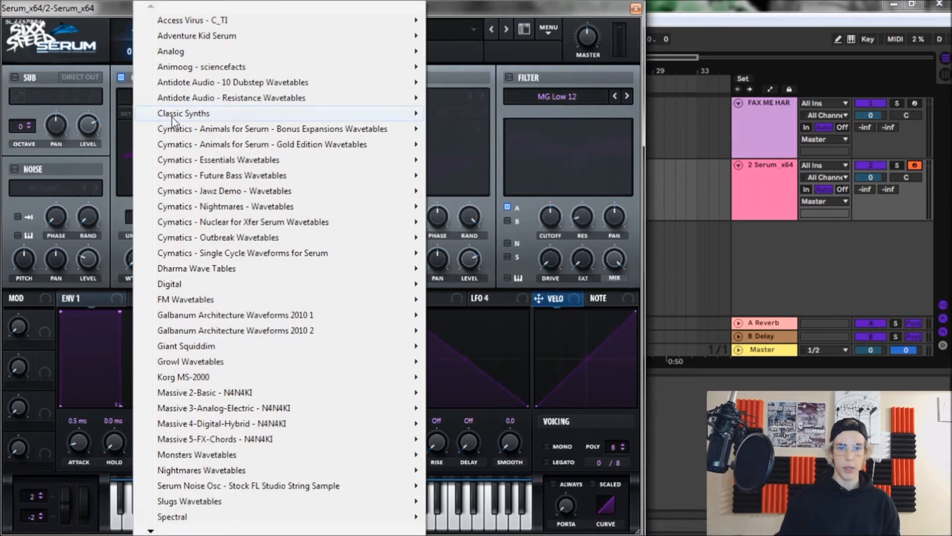
mouse_move(171, 51)
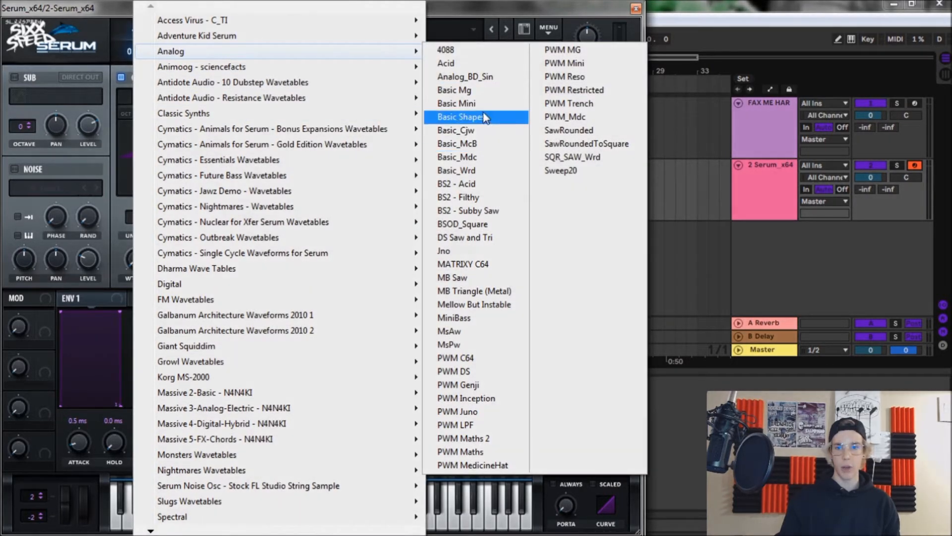
click(464, 117)
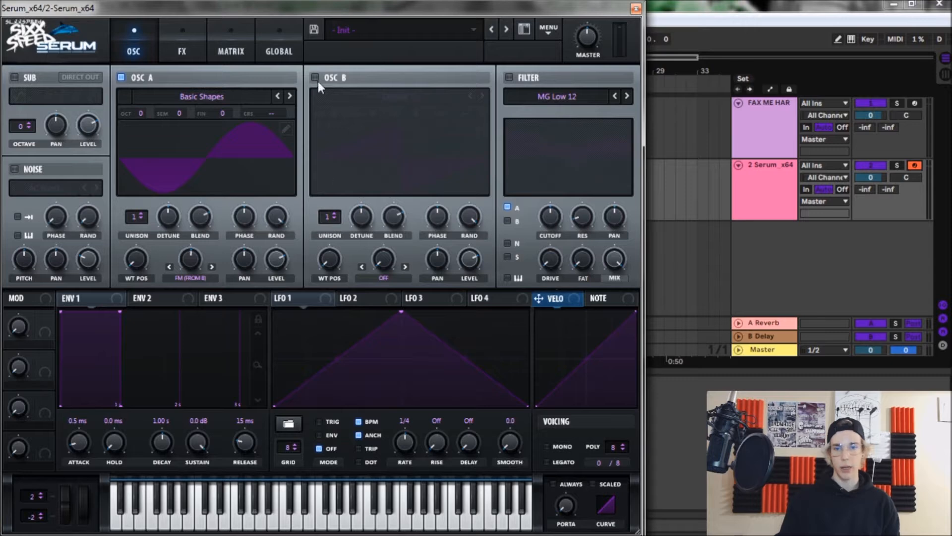
mouse_move(237, 80)
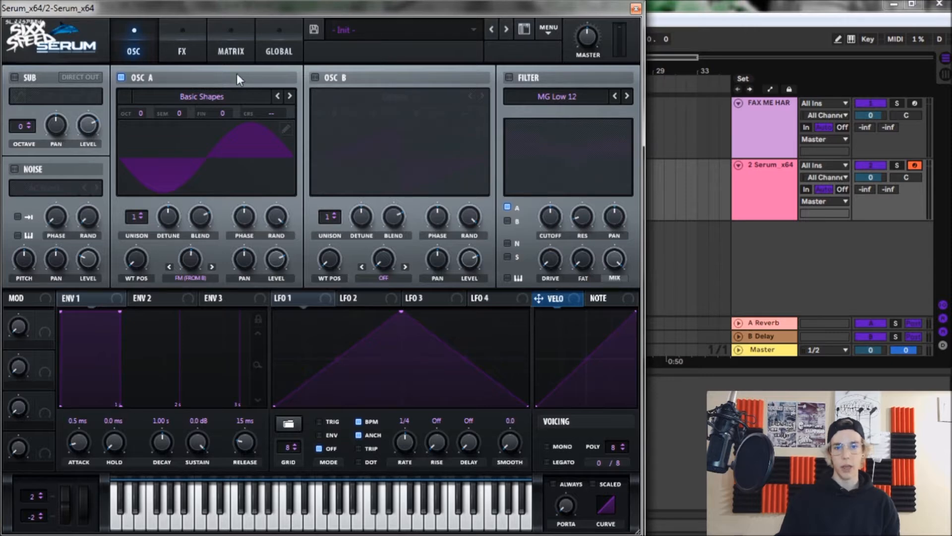
Enable oscillator B and load the Basic Shapes wavetable for its square wave
click(314, 77)
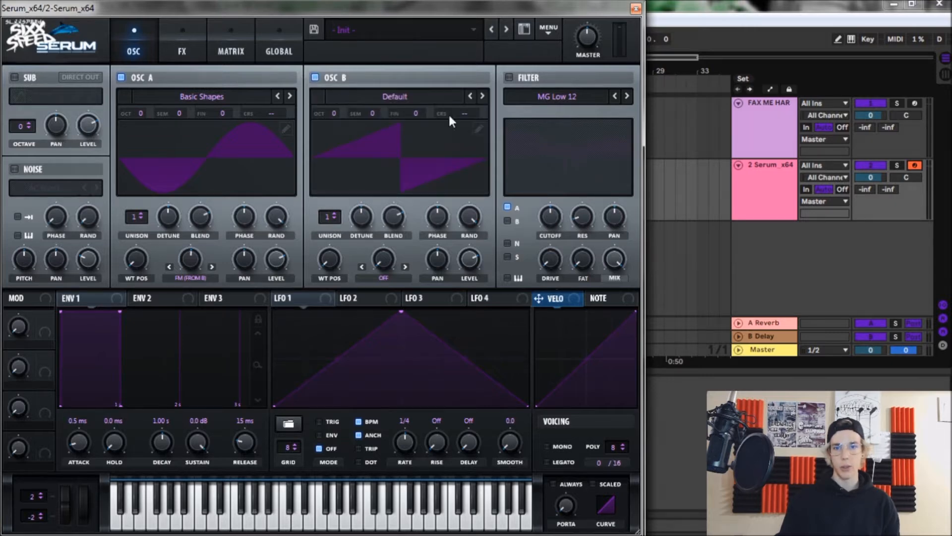
click(202, 96)
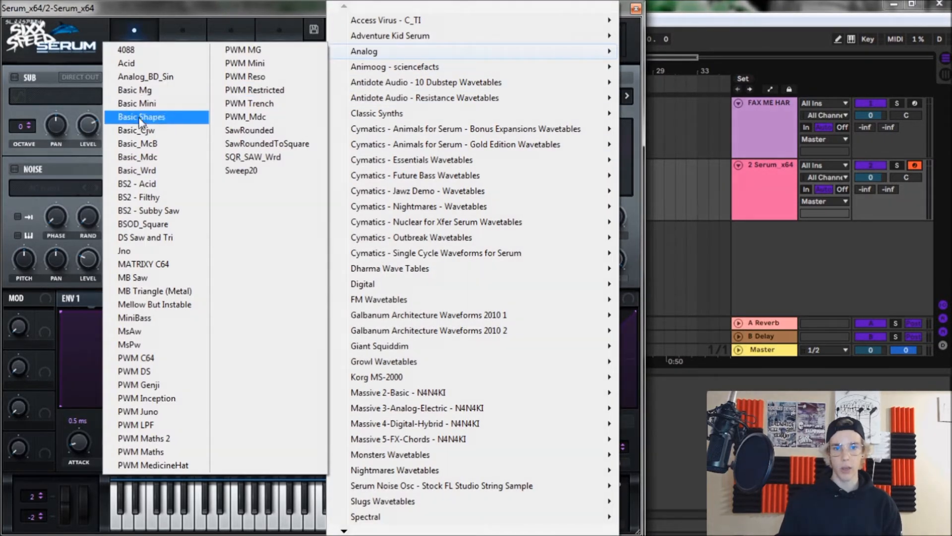
click(140, 117)
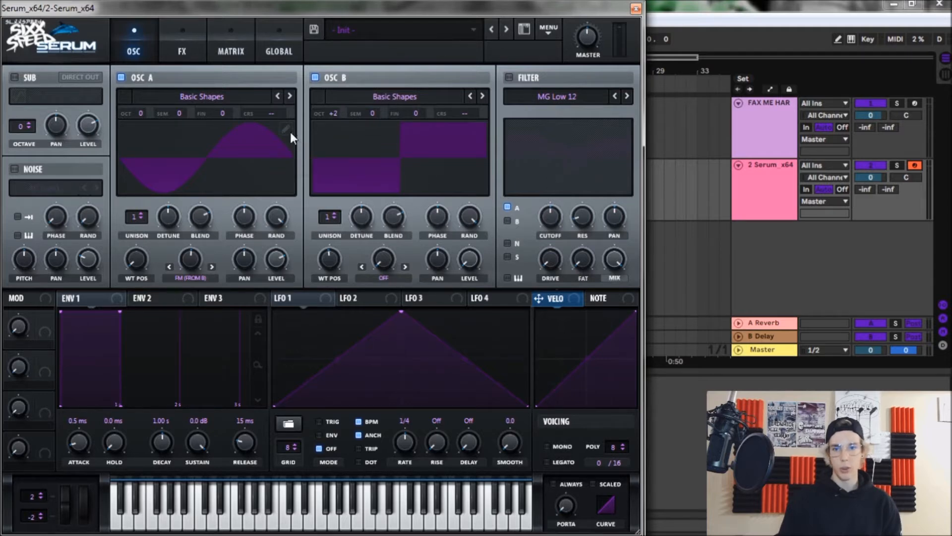
mouse_move(361, 215)
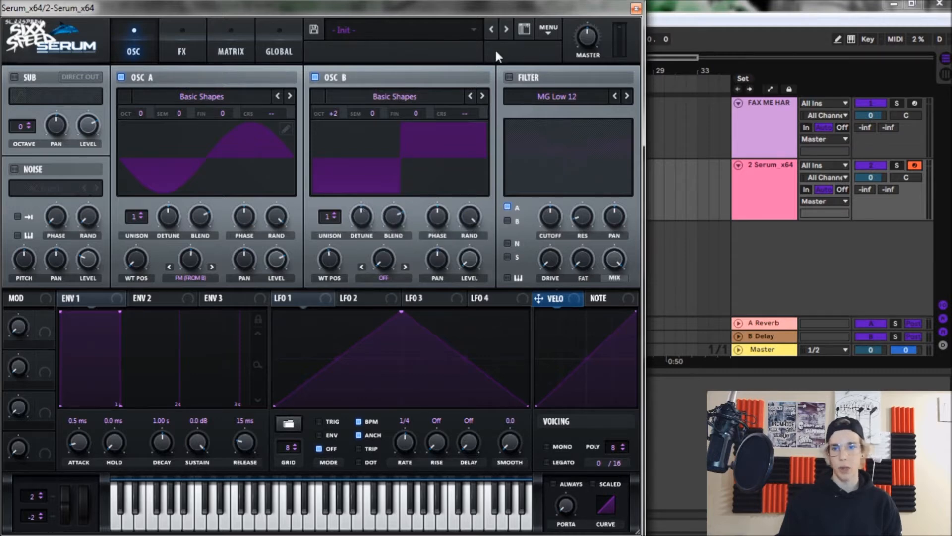
mouse_move(463, 11)
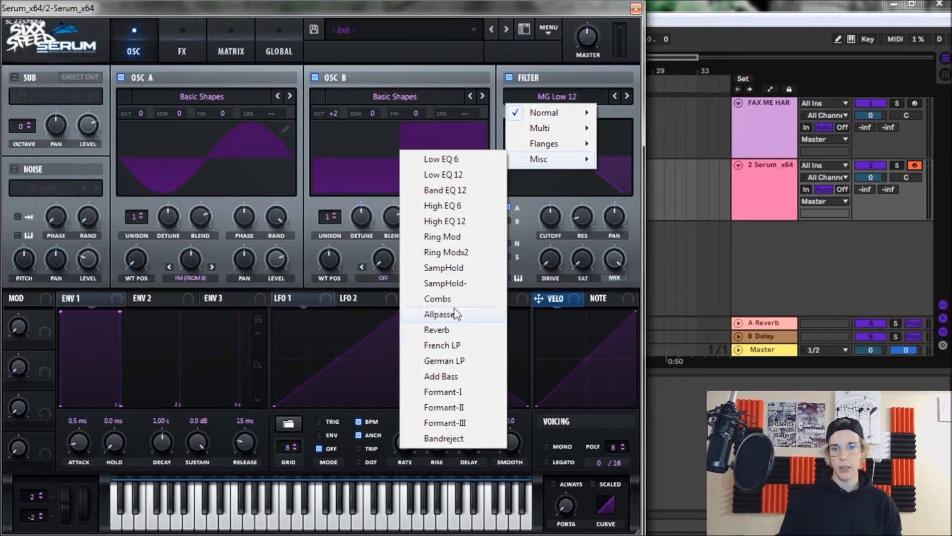
Make the filter a Reverb type fed by oscillator B, cutoff lowered to ~339 Hz, drive raised
click(436, 330)
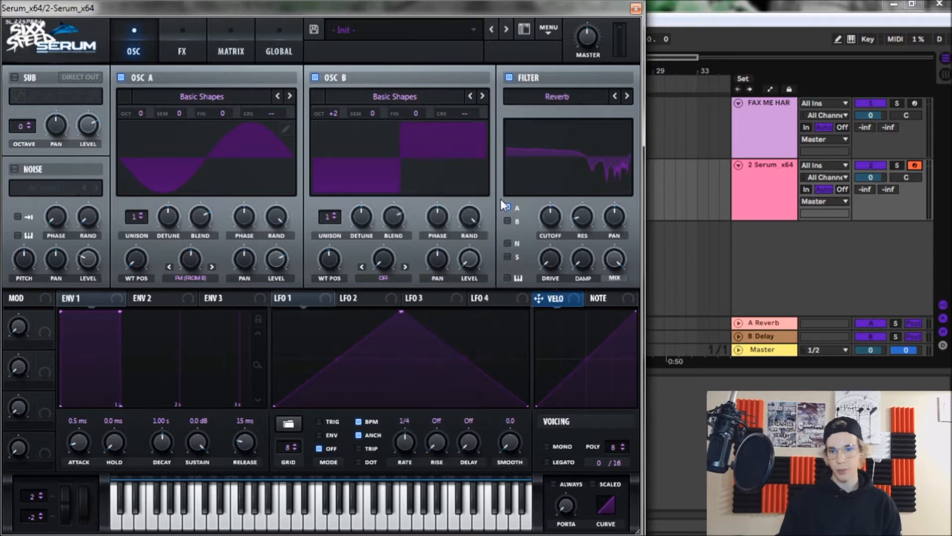
click(507, 207)
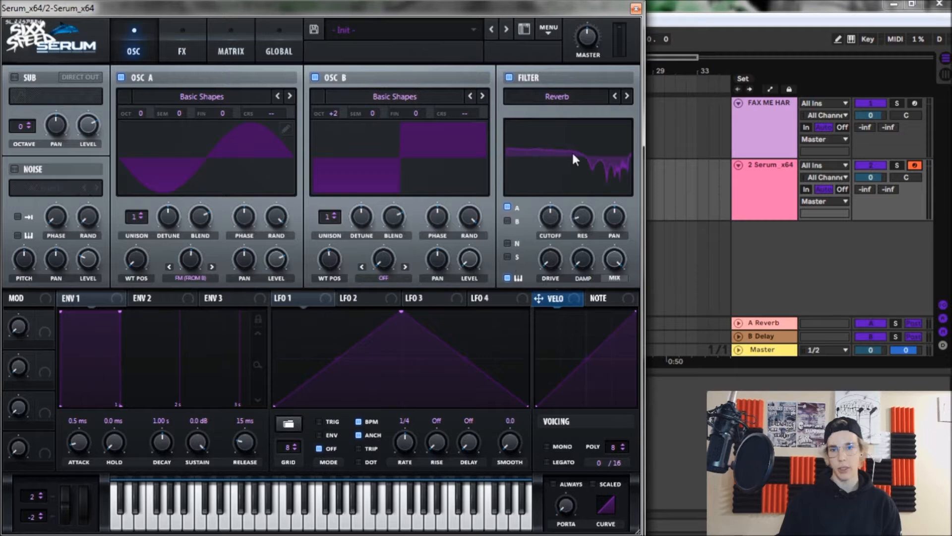
mouse_move(532, 262)
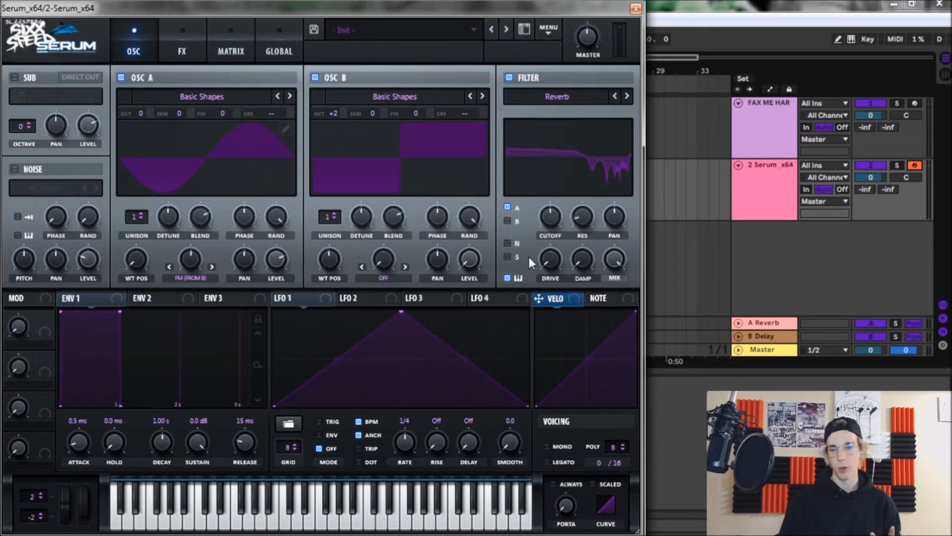
mouse_move(556, 221)
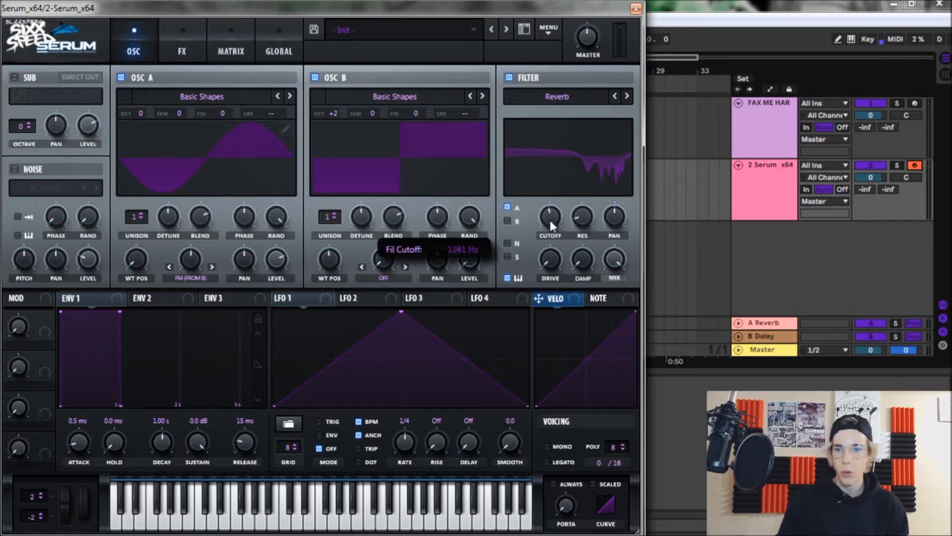
drag(549, 218, 550, 255)
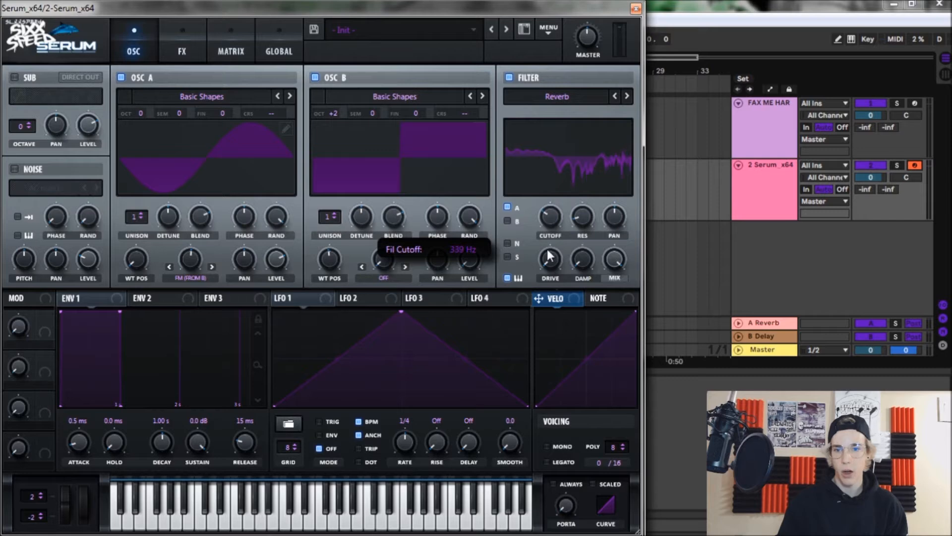
drag(550, 255, 549, 264)
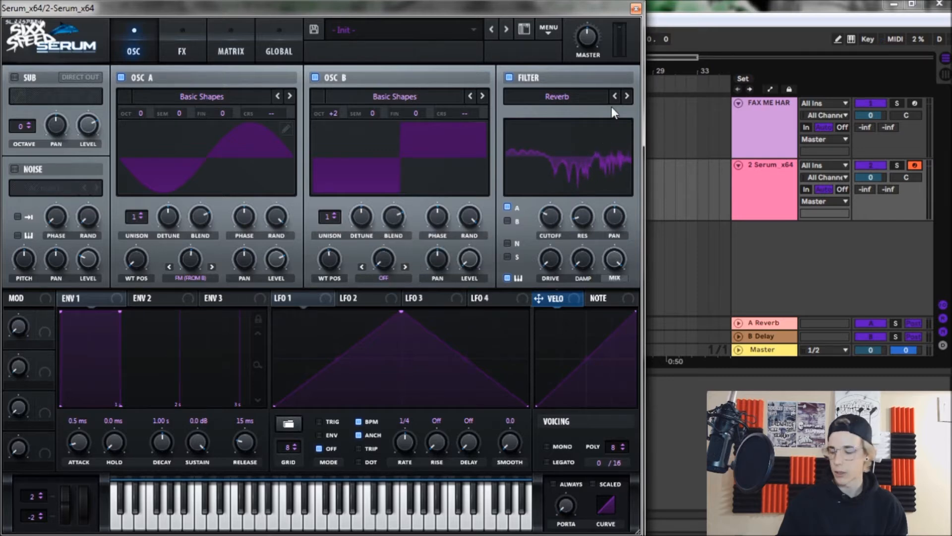
mouse_move(551, 219)
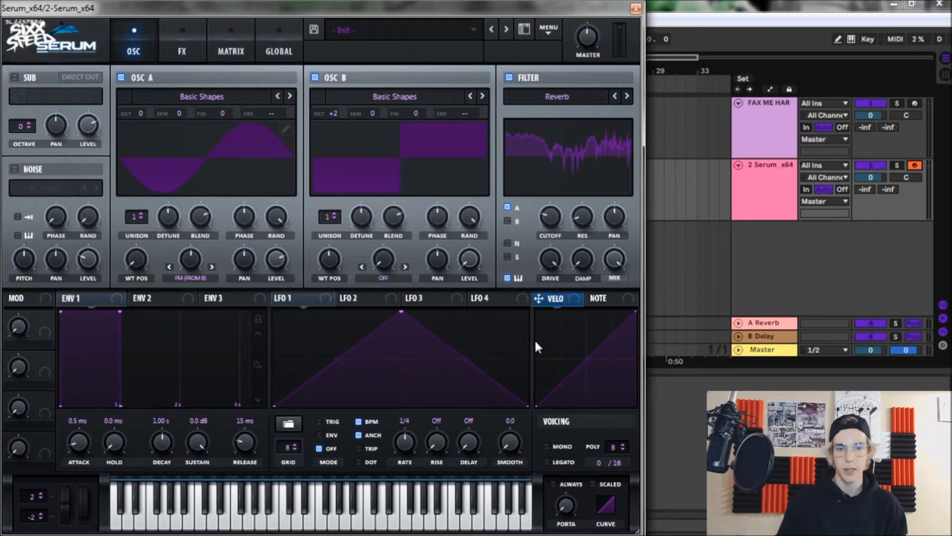
mouse_move(544, 456)
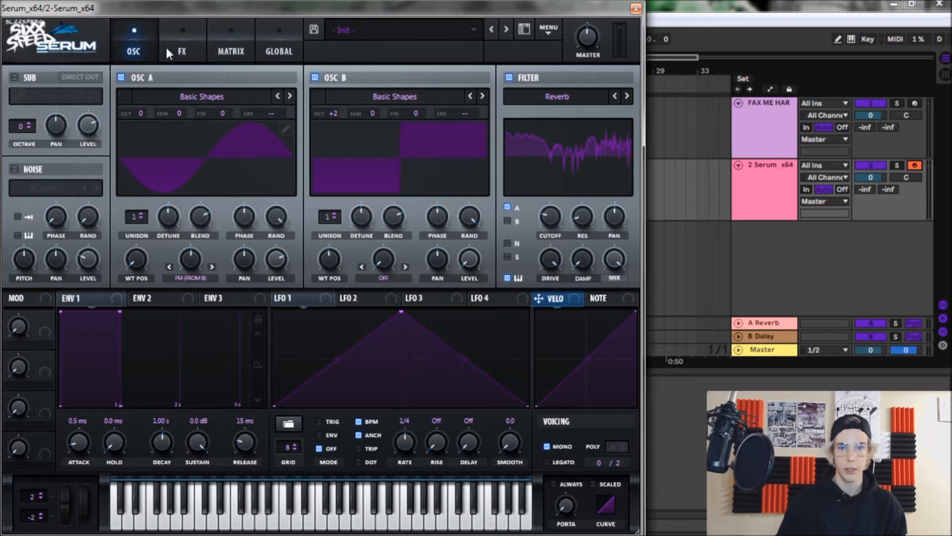
Raise Tube distortion drive and make the compressor multiband with gain about 7.9 dB
click(183, 39)
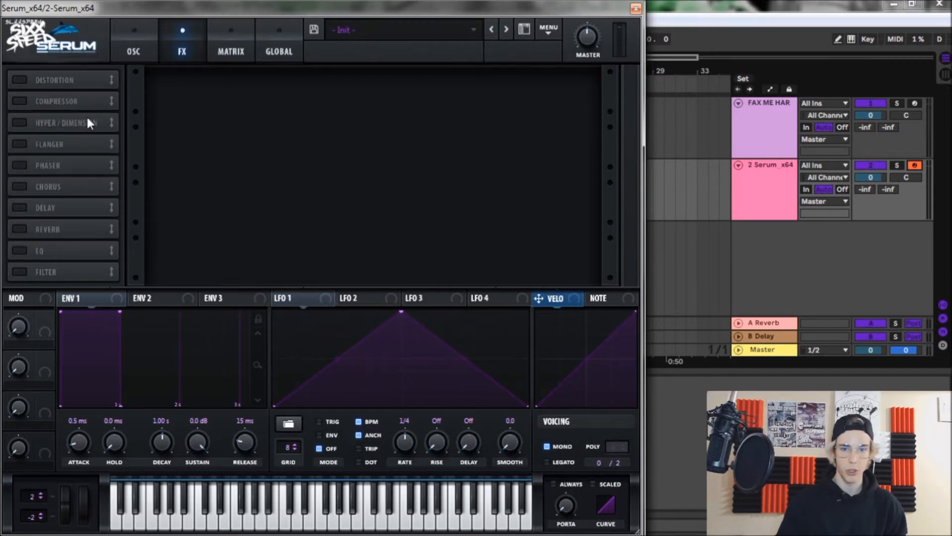
mouse_move(65, 102)
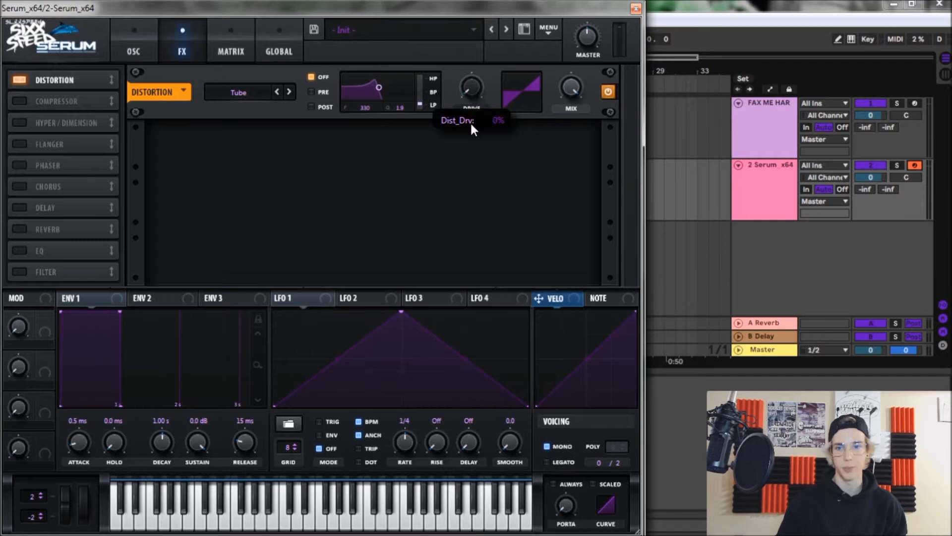
drag(471, 88, 470, 85)
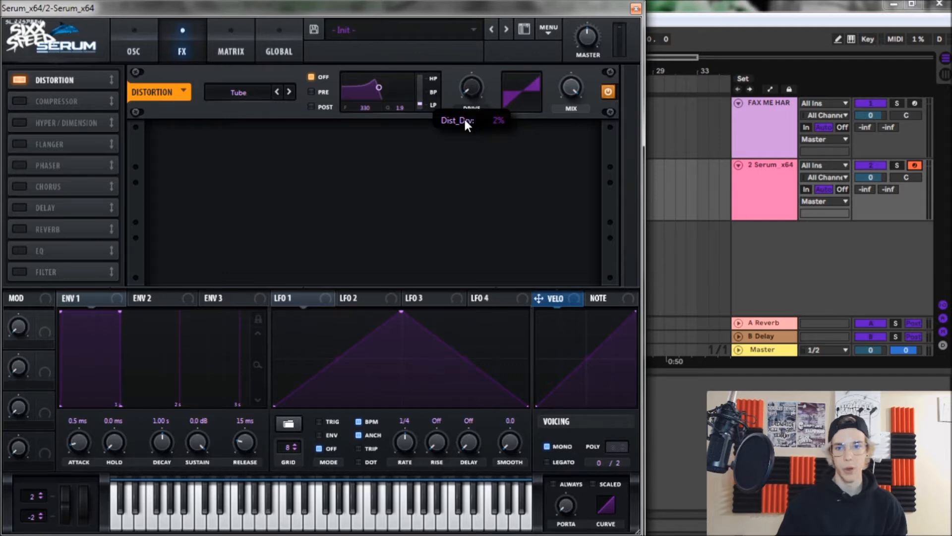
mouse_move(179, 80)
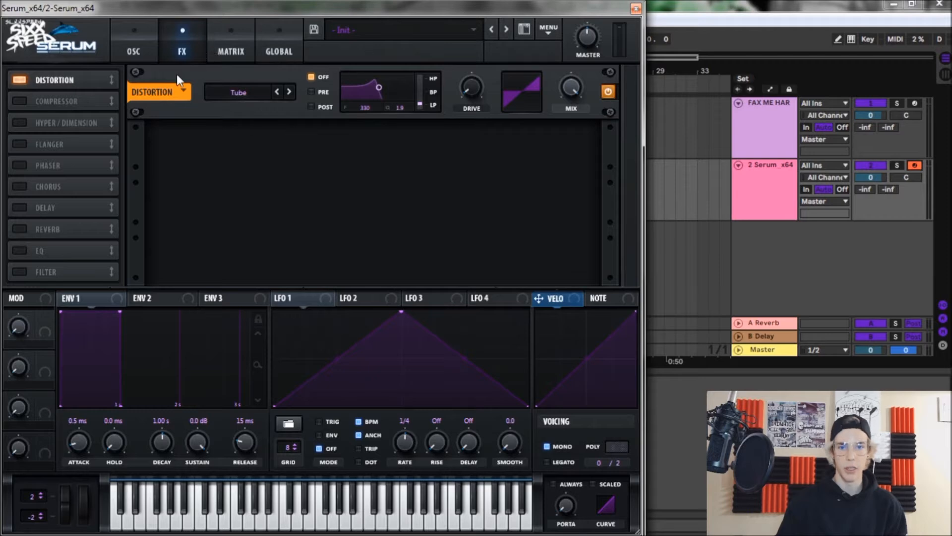
click(20, 101)
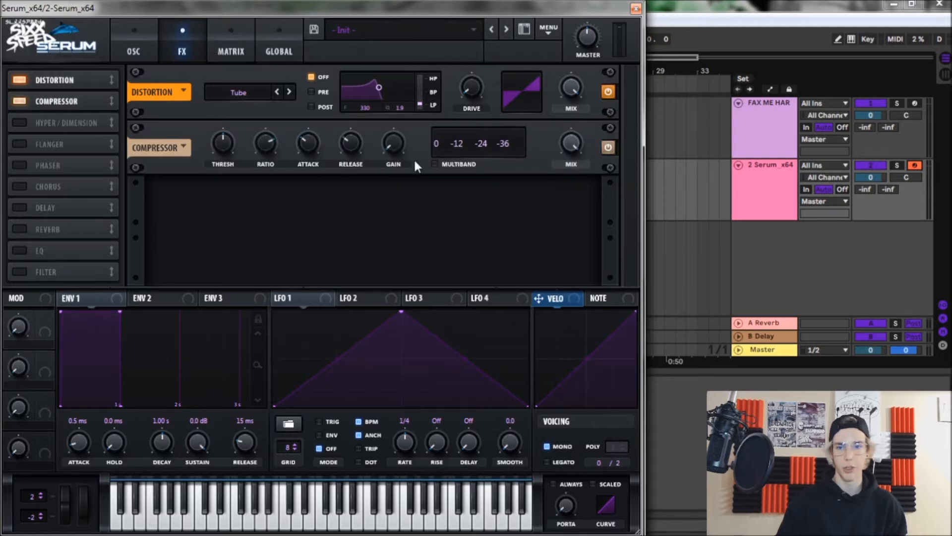
click(434, 164)
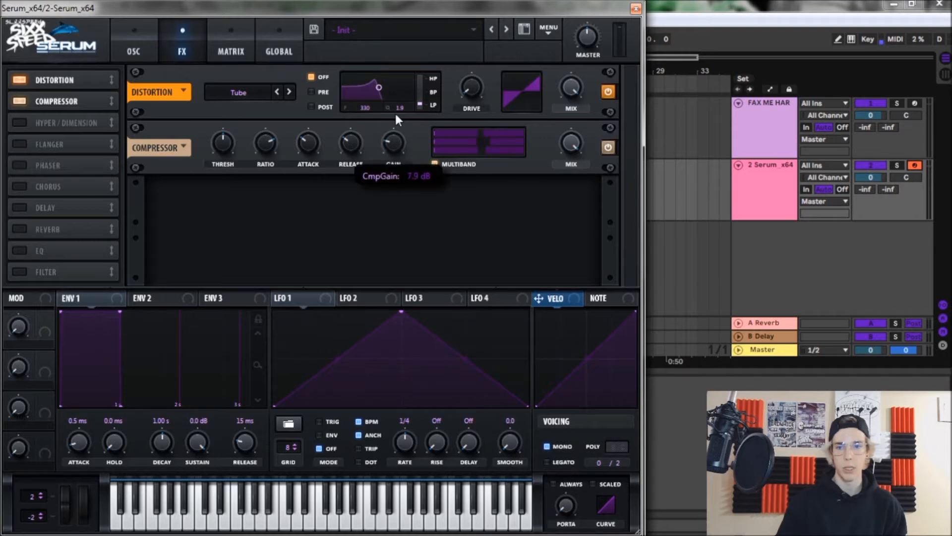
drag(398, 121, 398, 109)
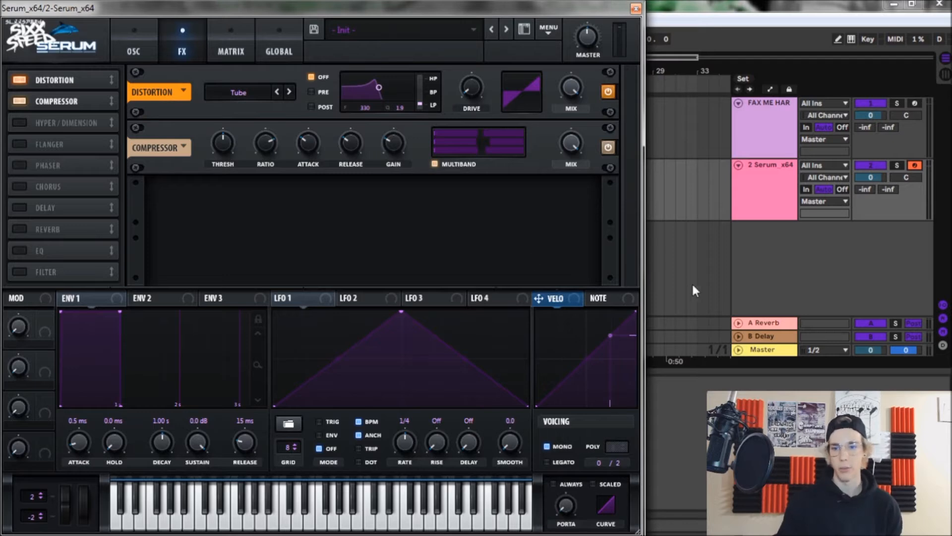
mouse_move(323, 56)
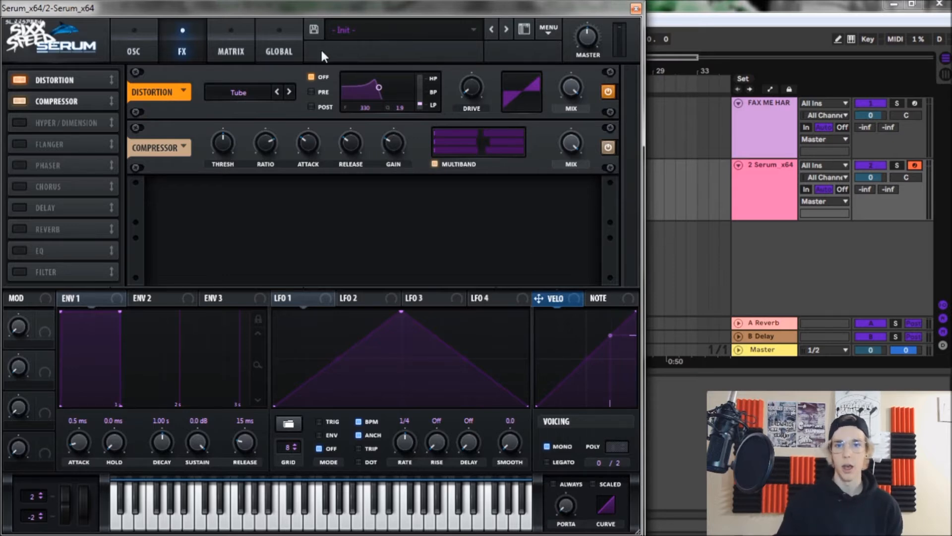
In the matrix, route Macro 1 to Mast.Tun with its modulation amount set
click(230, 40)
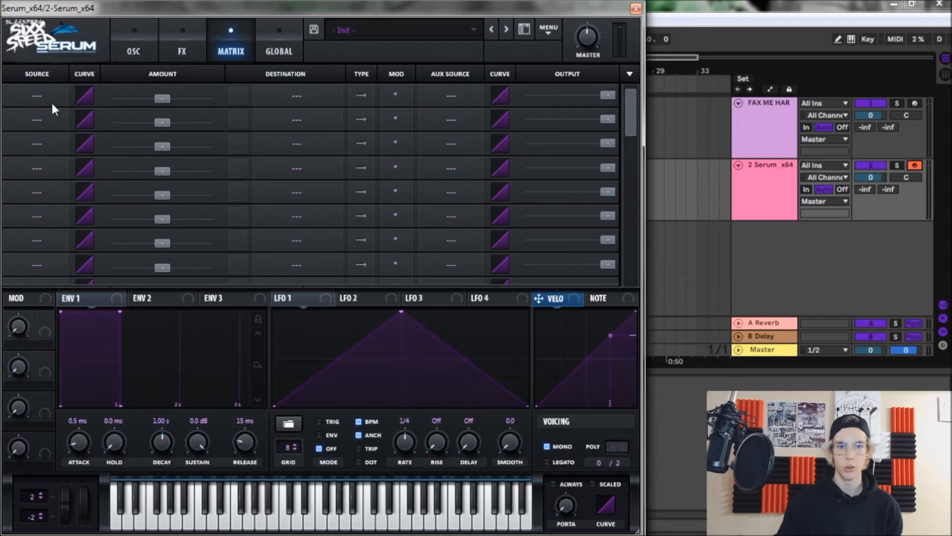
mouse_move(20, 326)
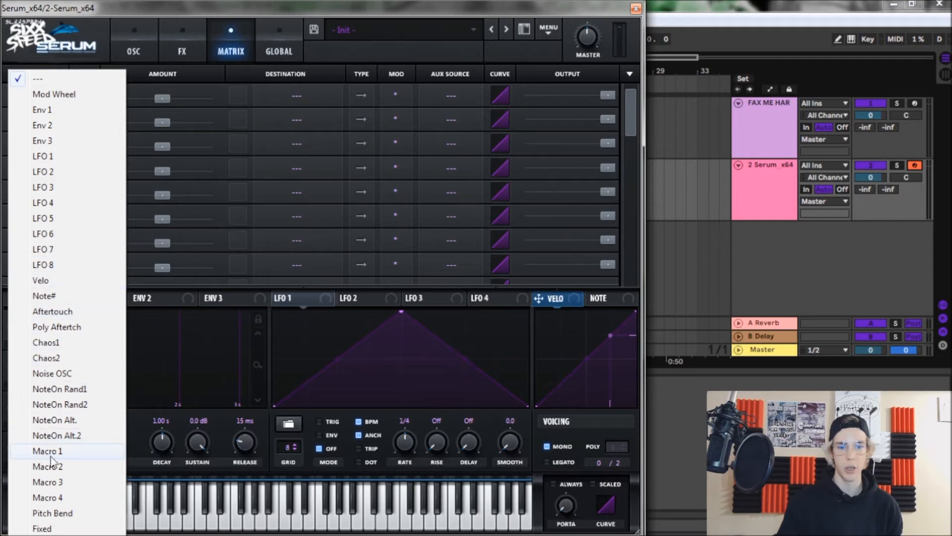
click(46, 451)
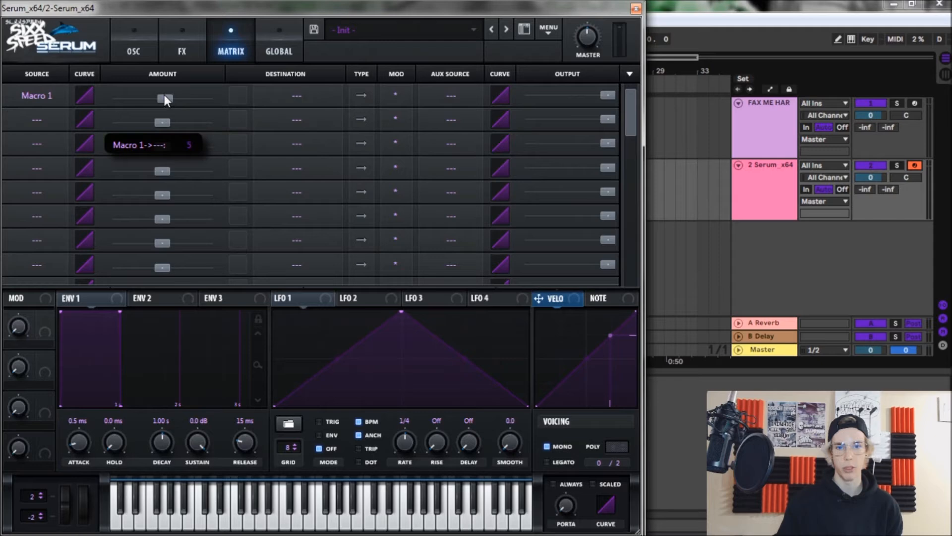
drag(177, 100, 162, 99)
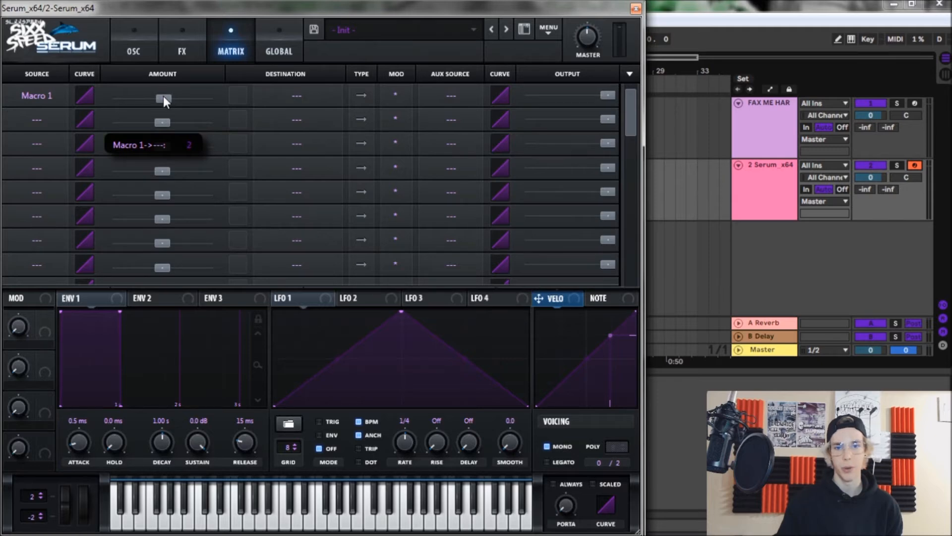
click(296, 95)
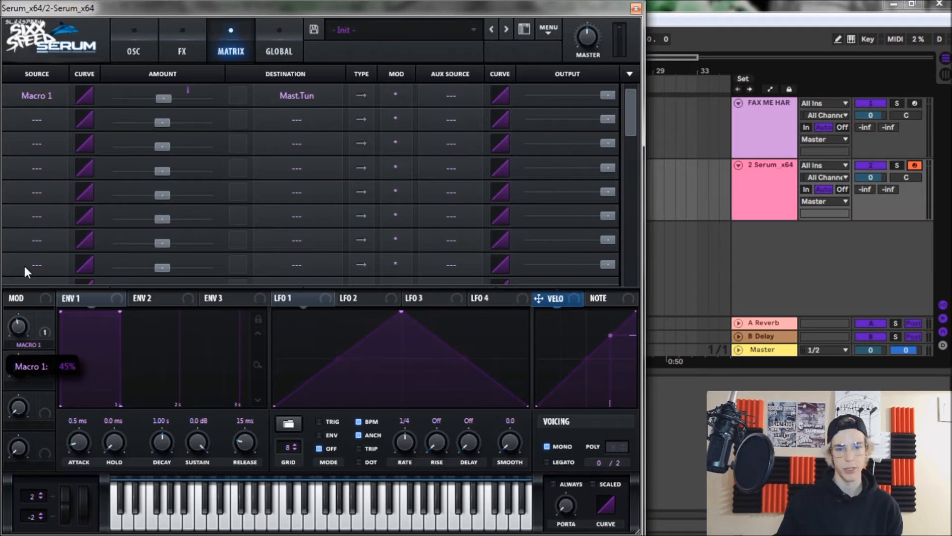
mouse_move(60, 353)
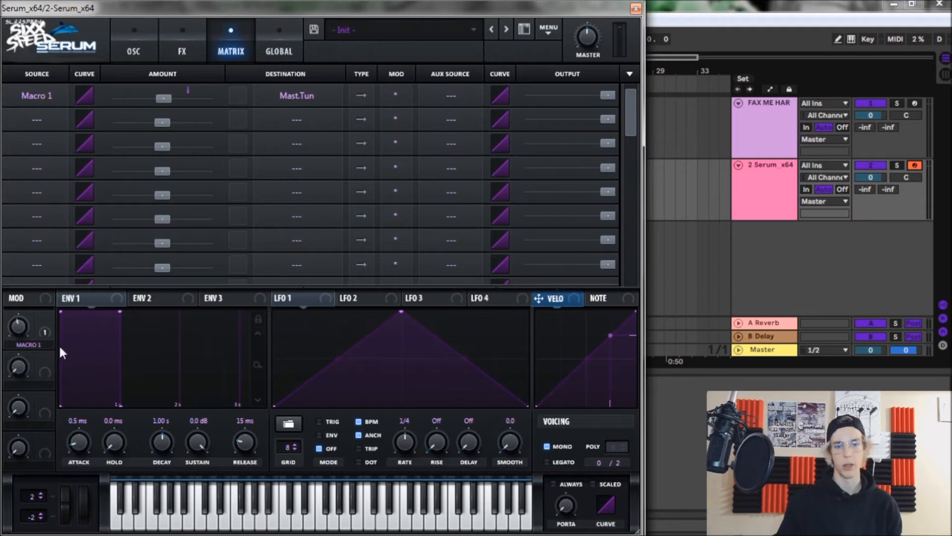
mouse_move(97, 89)
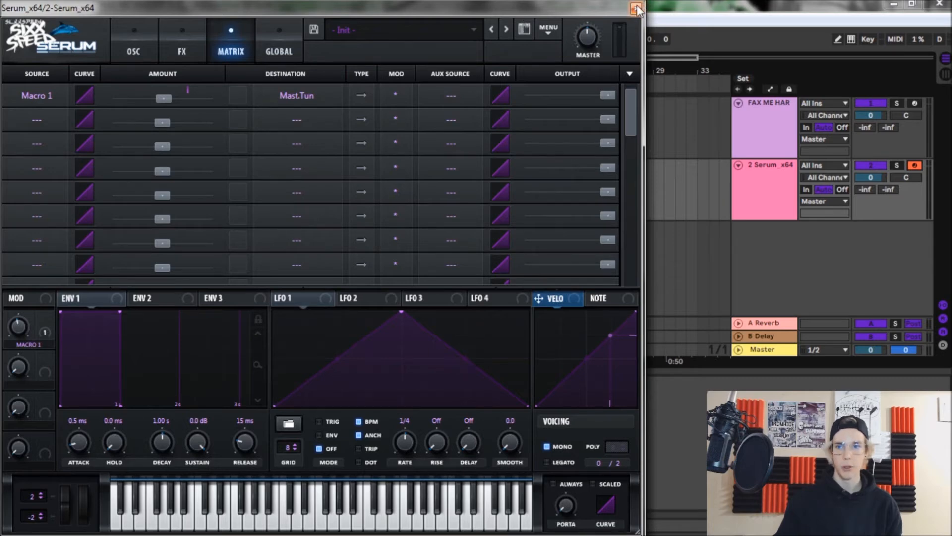
Close Serum's window and add Redux from Audio Effects after Serum
click(637, 8)
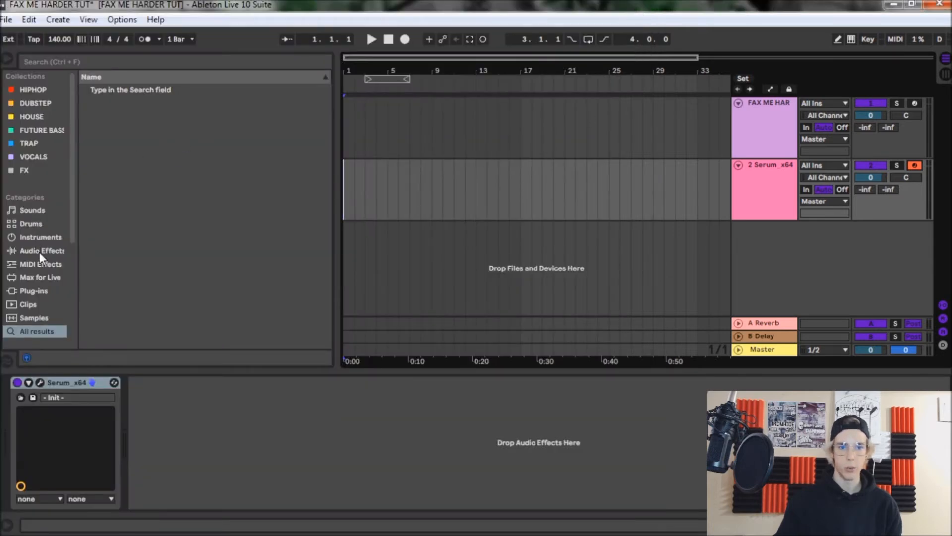
click(42, 250)
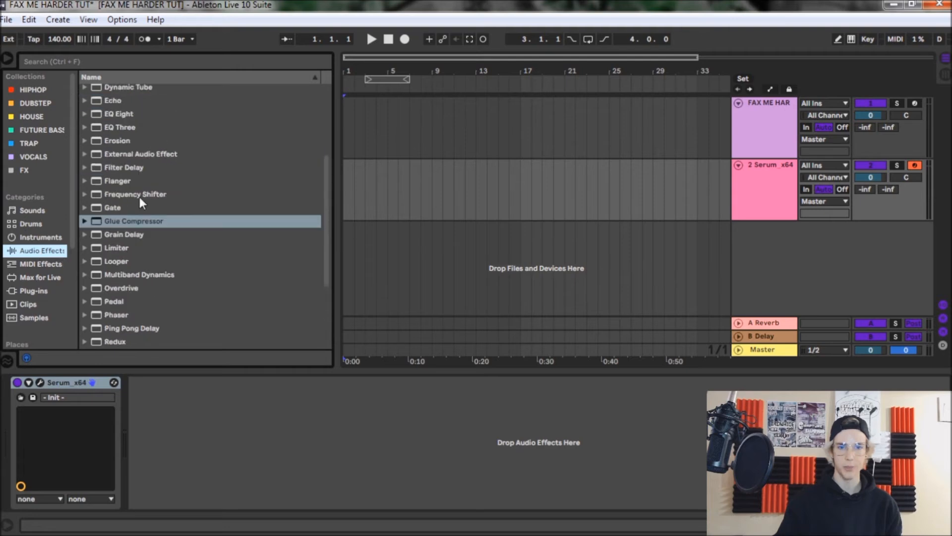
scroll(down, 3)
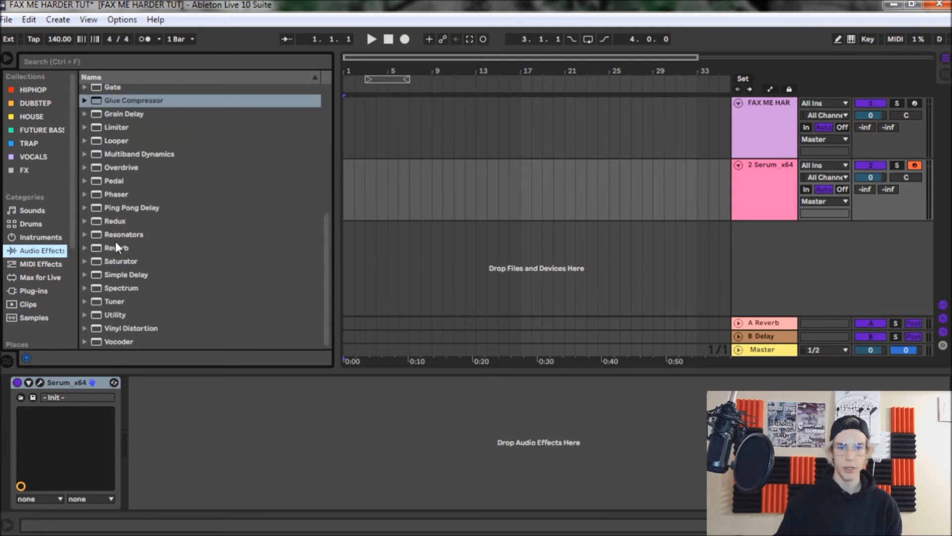
double_click(114, 220)
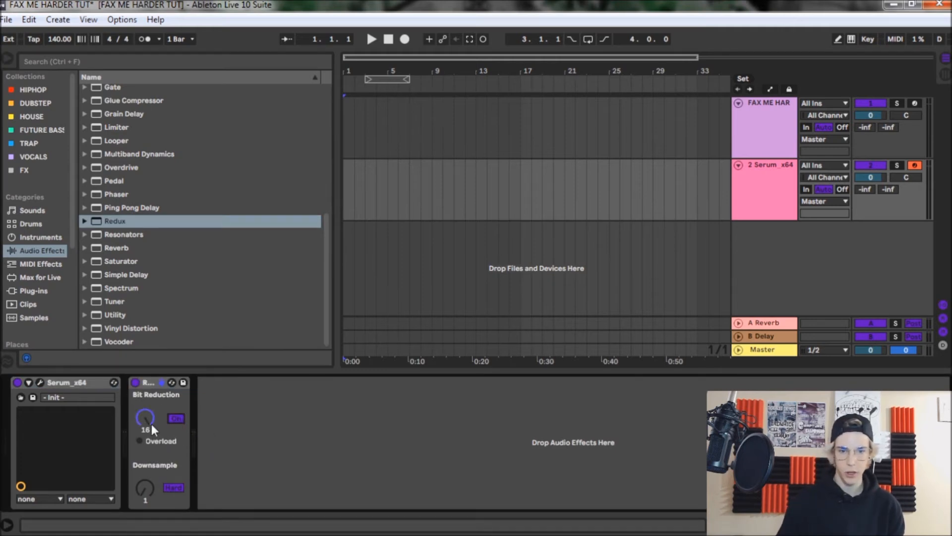
Set Redux bit reduction to 13 and downsampling to about 16
drag(145, 418, 158, 437)
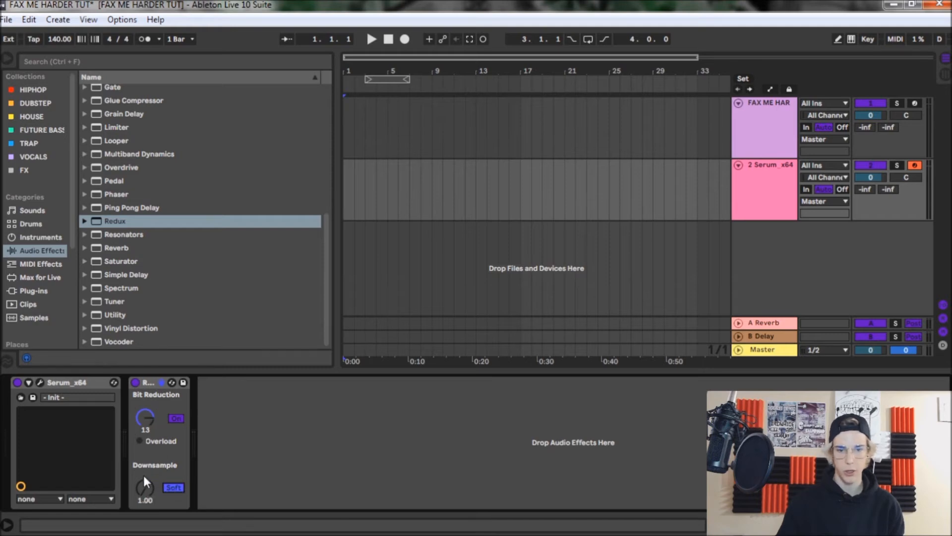
drag(145, 486, 145, 468)
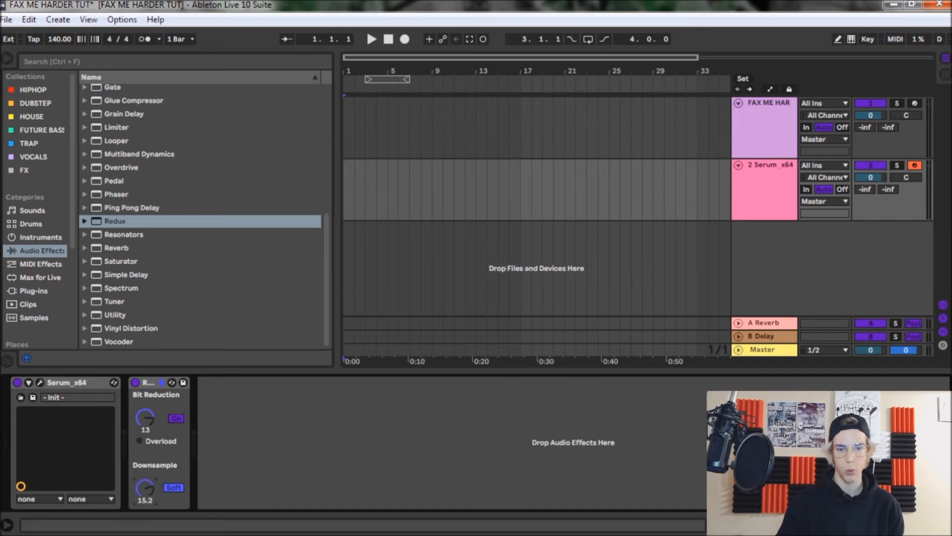
drag(146, 489, 152, 486)
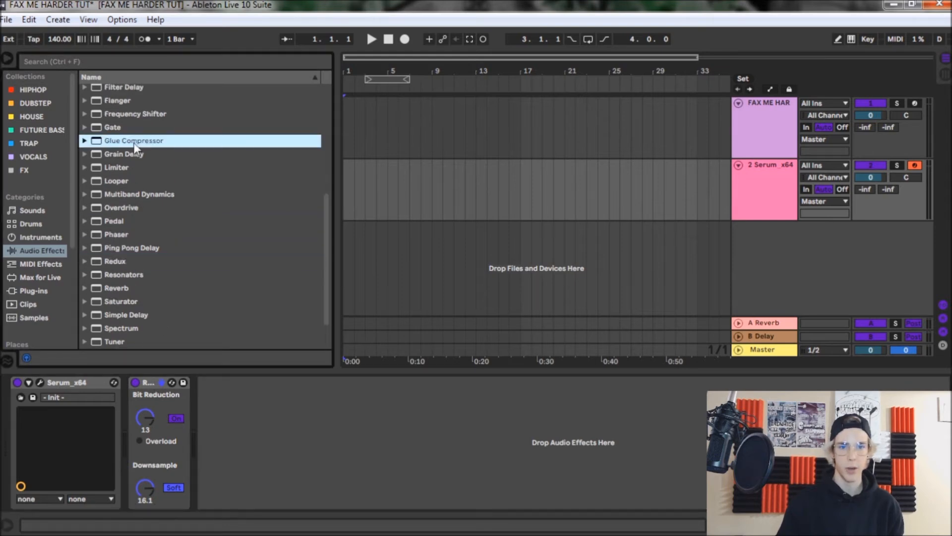
Add a Glue Compressor after Redux with Soft clip on and makeup 3.00 dB
double_click(134, 140)
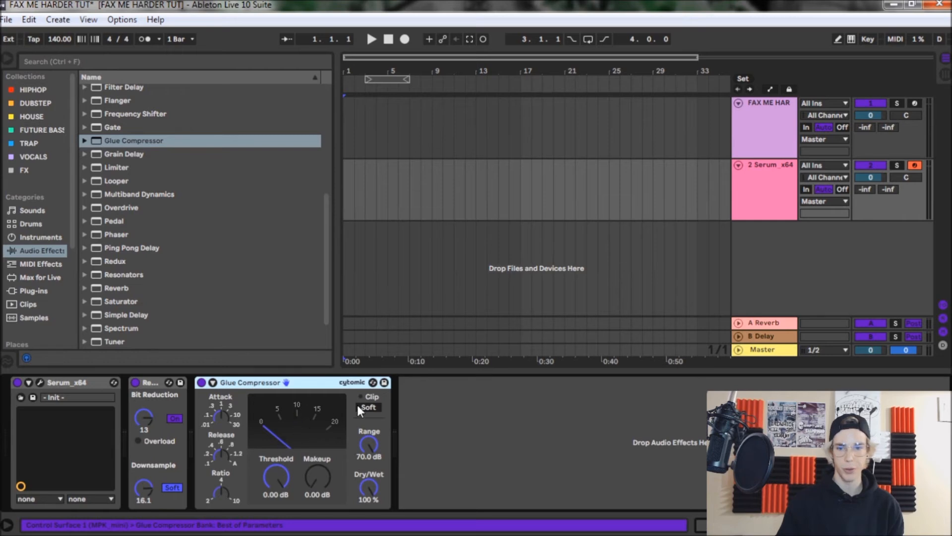
click(367, 406)
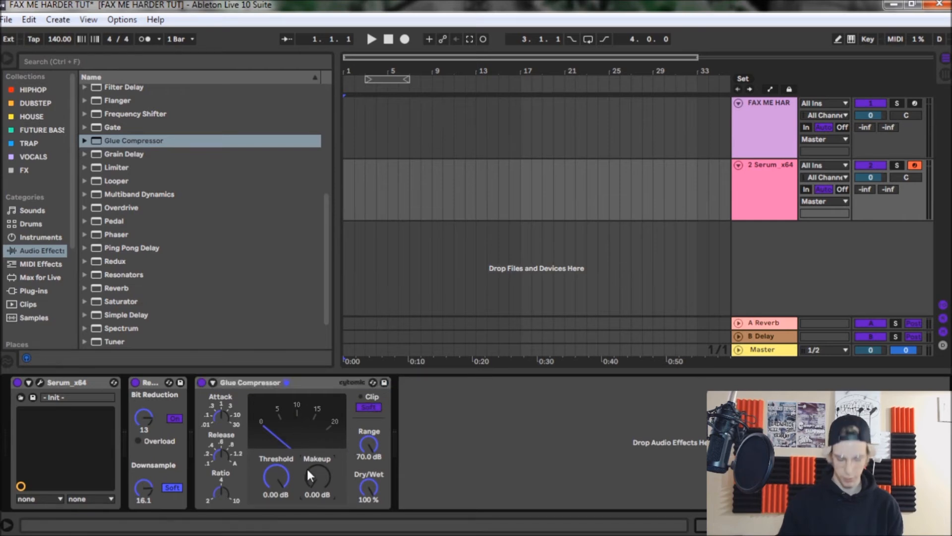
drag(316, 486, 315, 462)
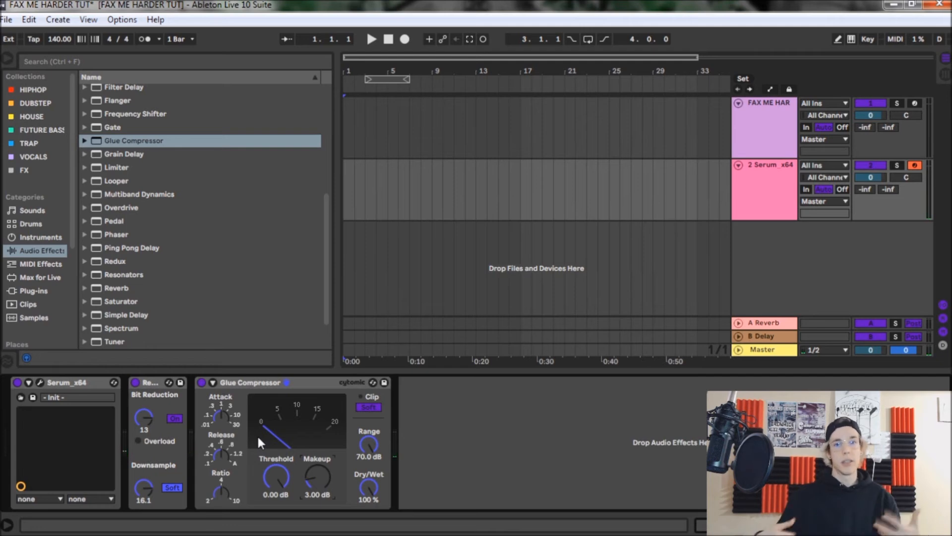
mouse_move(218, 423)
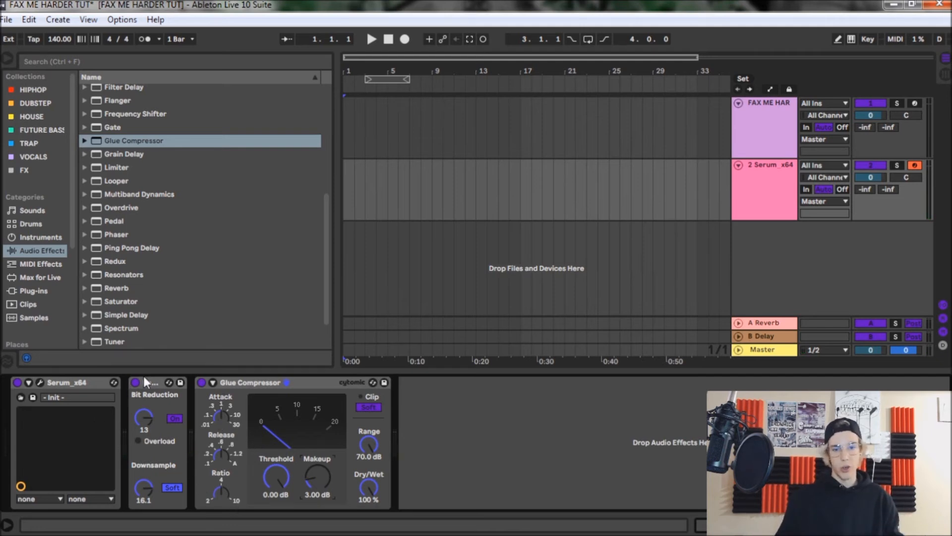
mouse_move(123, 394)
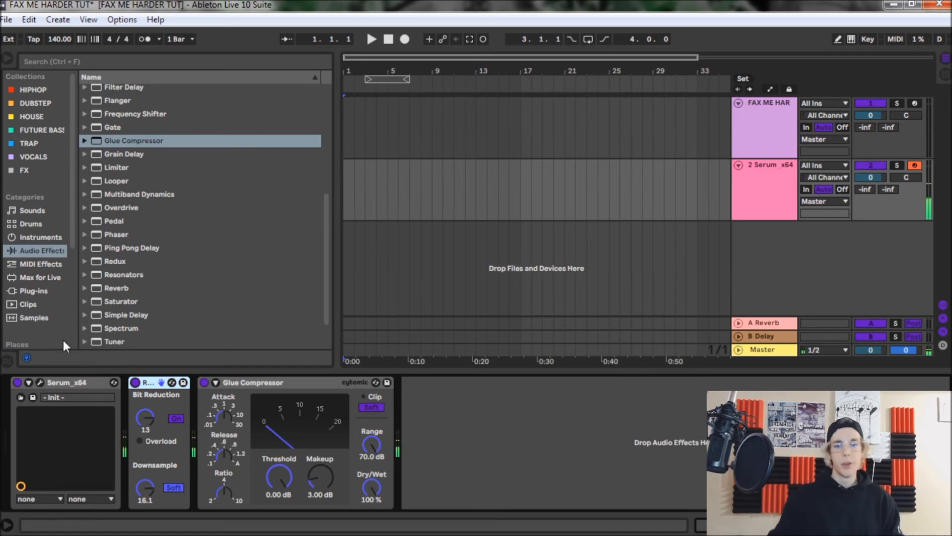
mouse_move(57, 338)
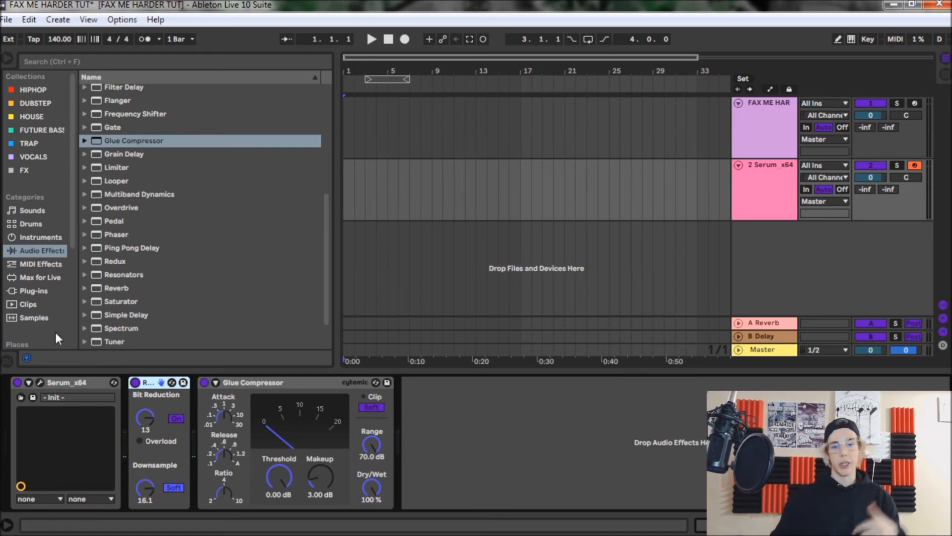